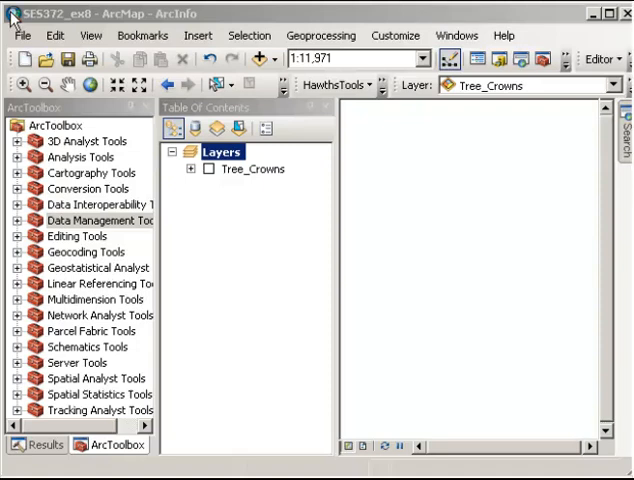
pyautogui.moveTo(259, 61)
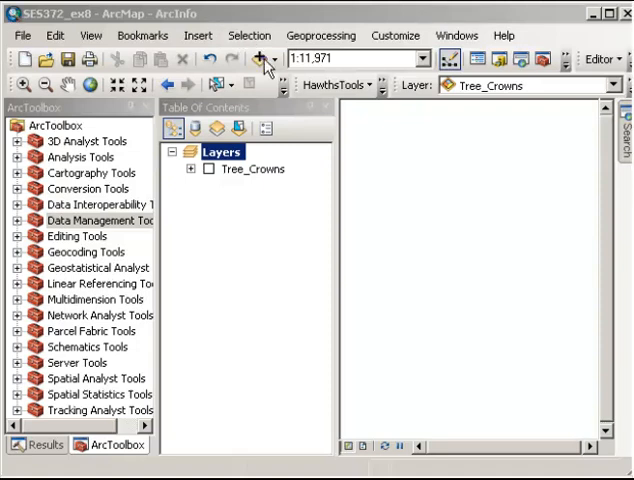
# - Review and confirm the raster File Formats list in ArcMap Options' Raster settings
pyautogui.click(258, 58)
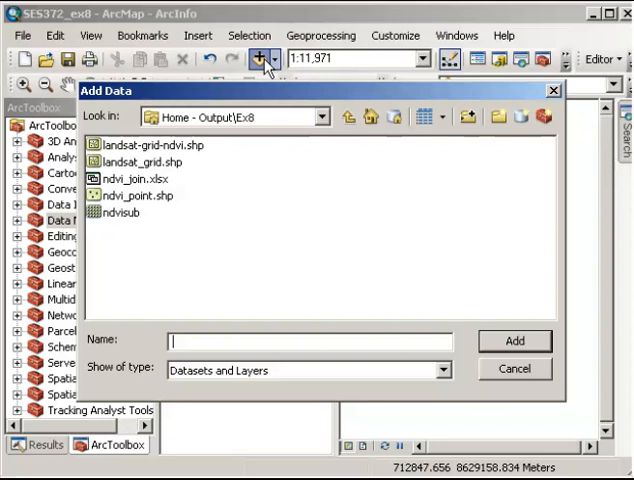
pyautogui.moveTo(472, 169)
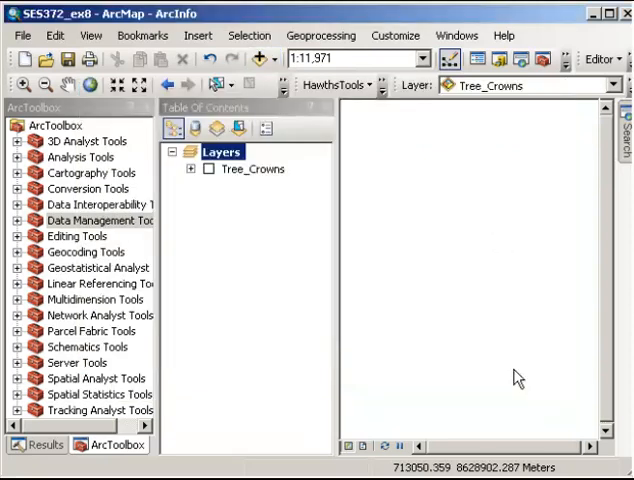
pyautogui.click(406, 35)
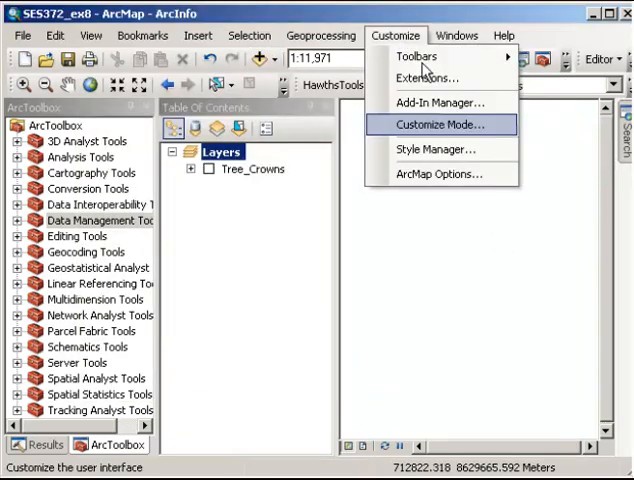
pyautogui.click(440, 173)
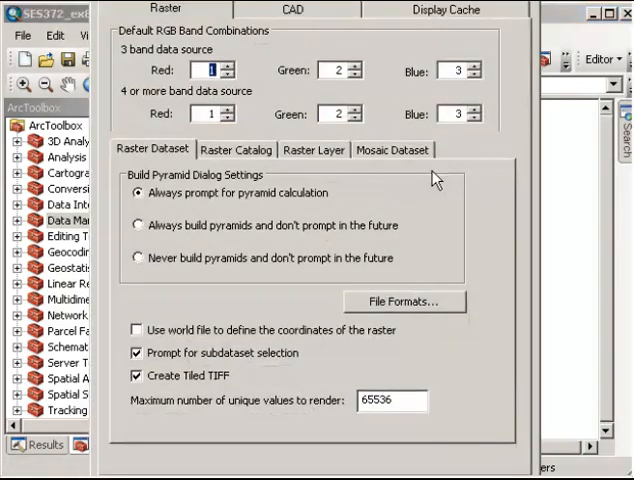
pyautogui.moveTo(394, 260)
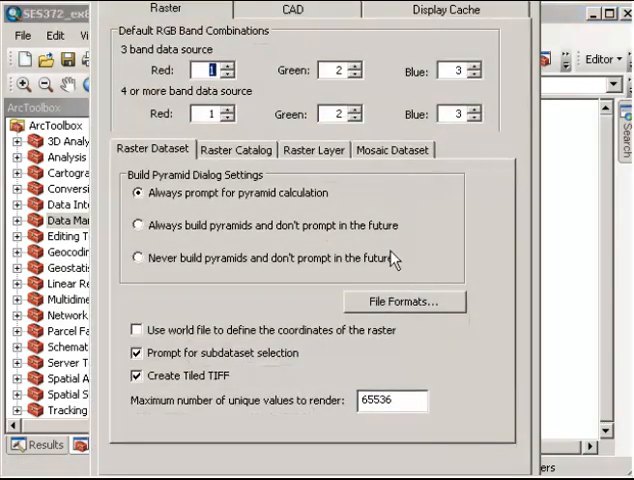
pyautogui.click(403, 300)
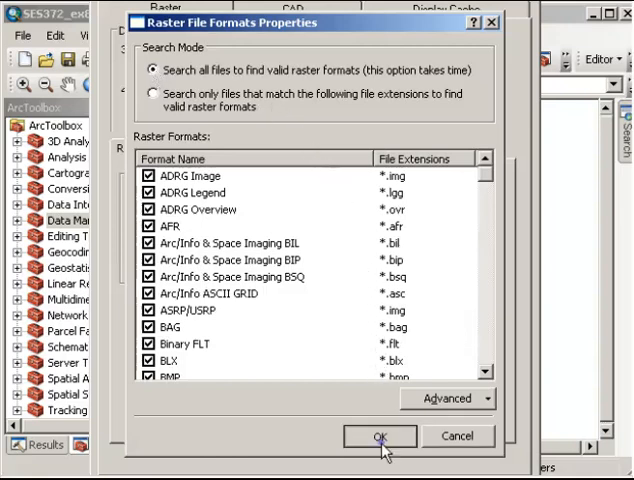
pyautogui.click(378, 436)
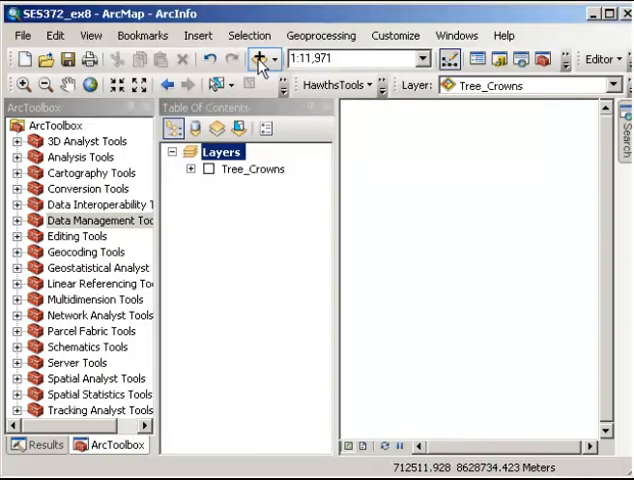
# - Add tm_darwin_140610_NDVI through Add Data, answering No to building pyramids
pyautogui.click(256, 57)
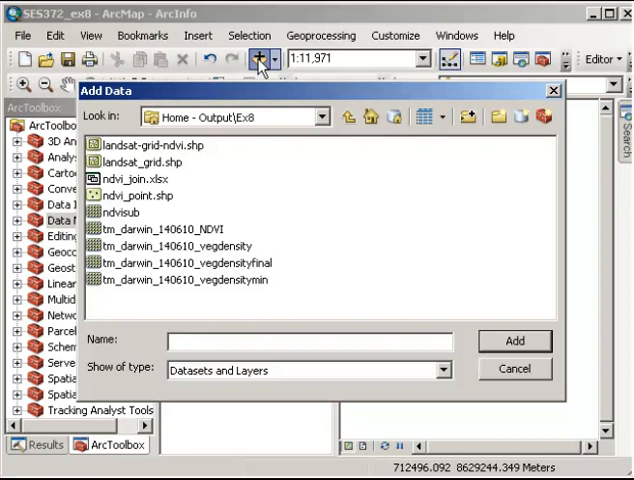
pyautogui.moveTo(237, 74)
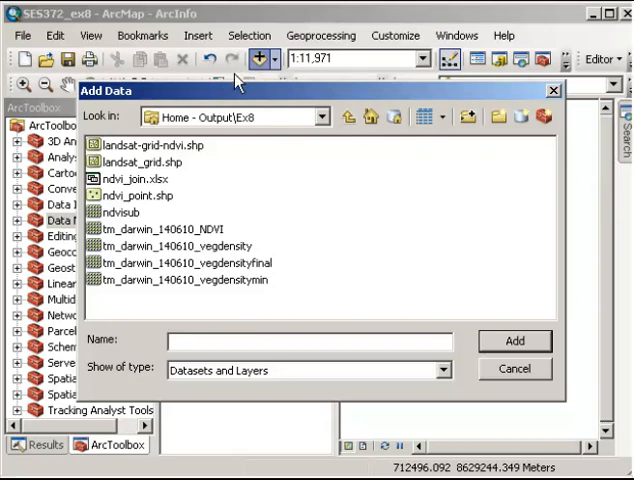
pyautogui.click(185, 228)
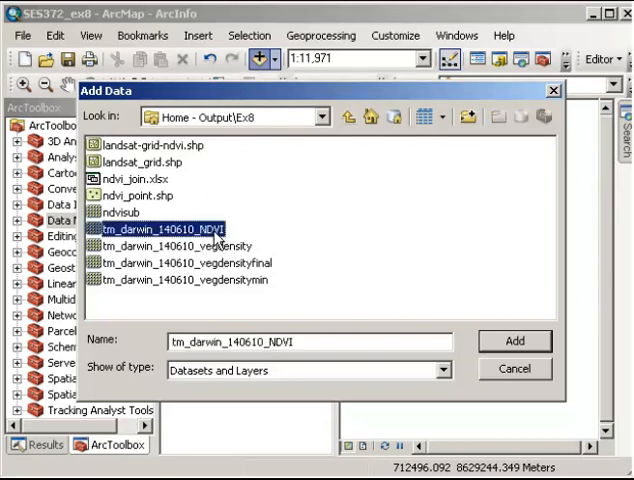
pyautogui.click(514, 340)
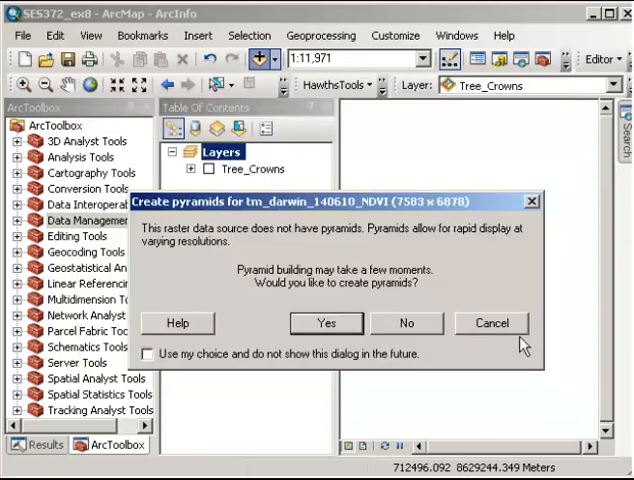
pyautogui.click(326, 323)
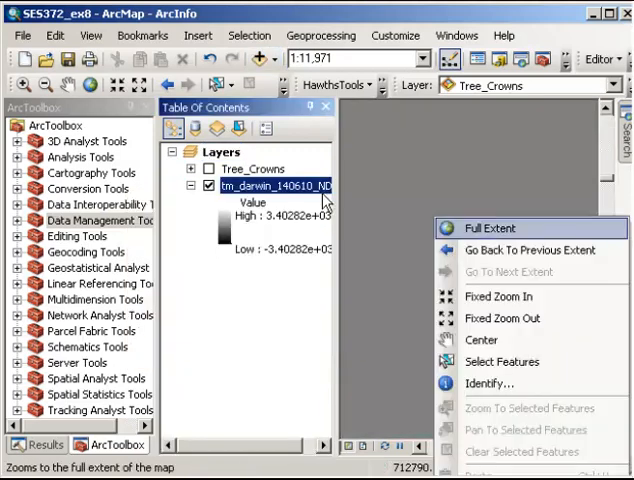
# - Zoom to the NDVI raster's full extent and bring up its layer's context menu
pyautogui.click(493, 228)
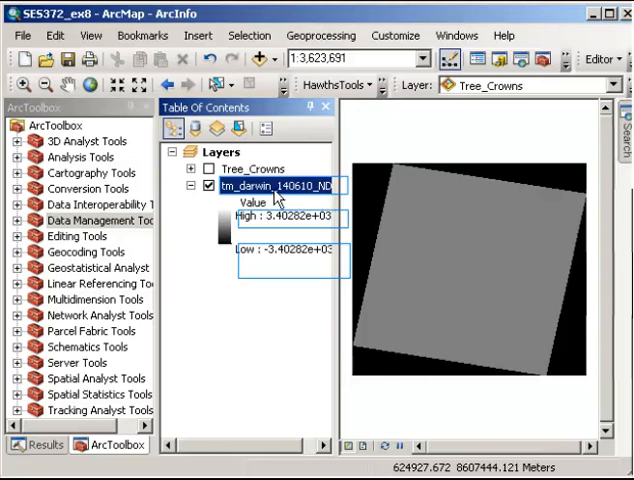
pyautogui.rightClick(258, 189)
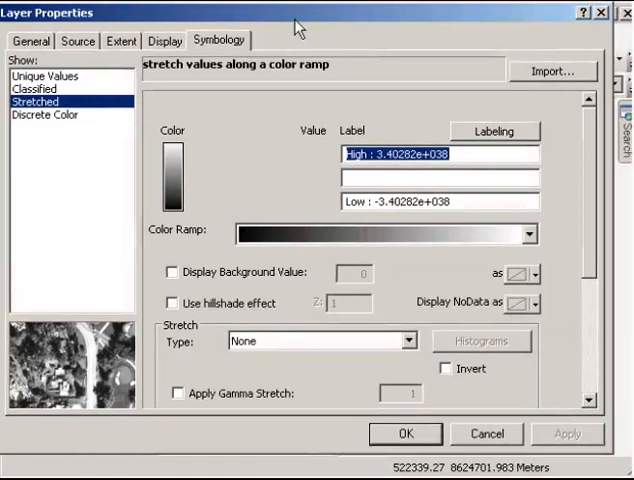
pyautogui.moveTo(485, 130)
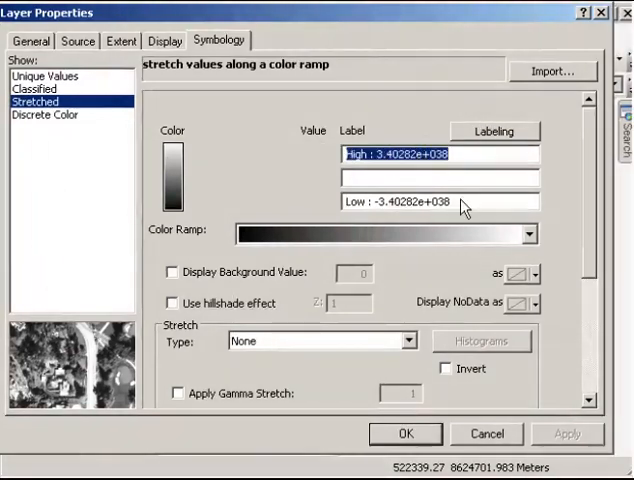
# - Choose Standard Deviations as the NDVI layer's stretch type in Symbology
pyautogui.click(432, 202)
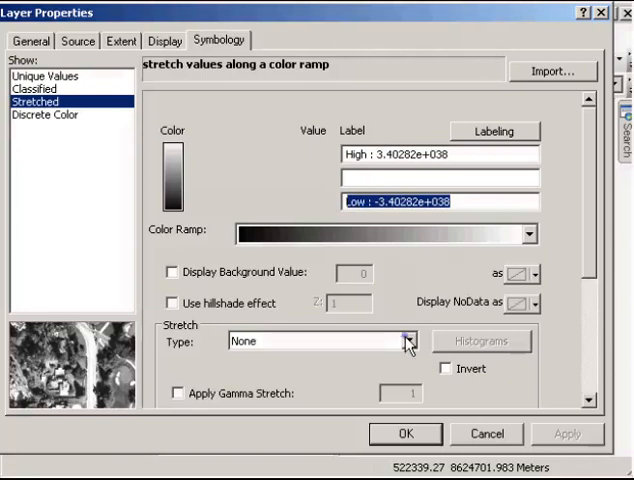
pyautogui.click(408, 341)
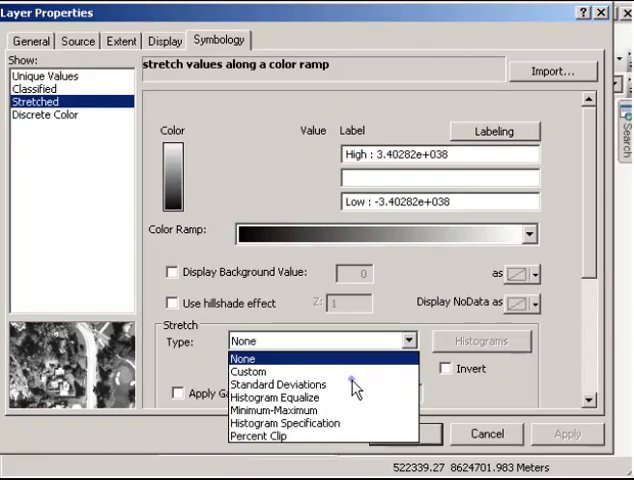
pyautogui.click(280, 385)
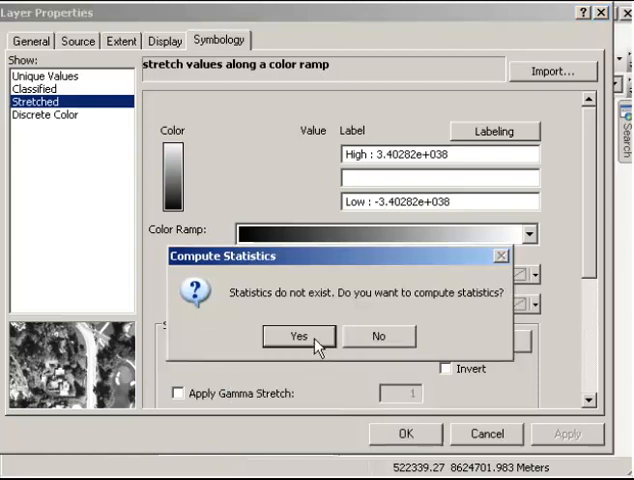
# - Compute the NDVI statistics and apply the Standard Deviations stretch, Low -1 and High 1
pyautogui.click(291, 336)
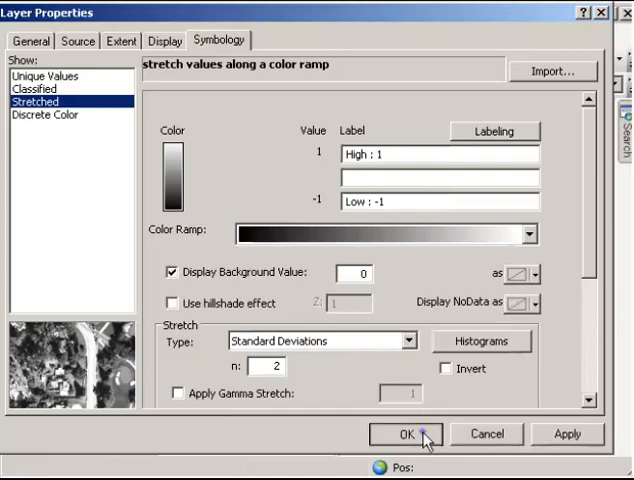
pyautogui.click(404, 433)
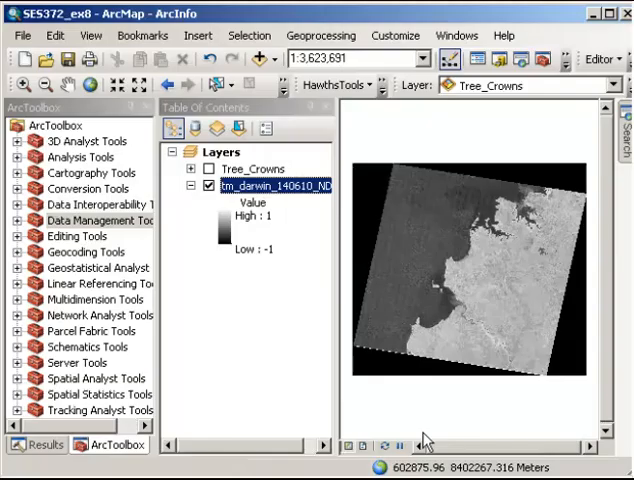